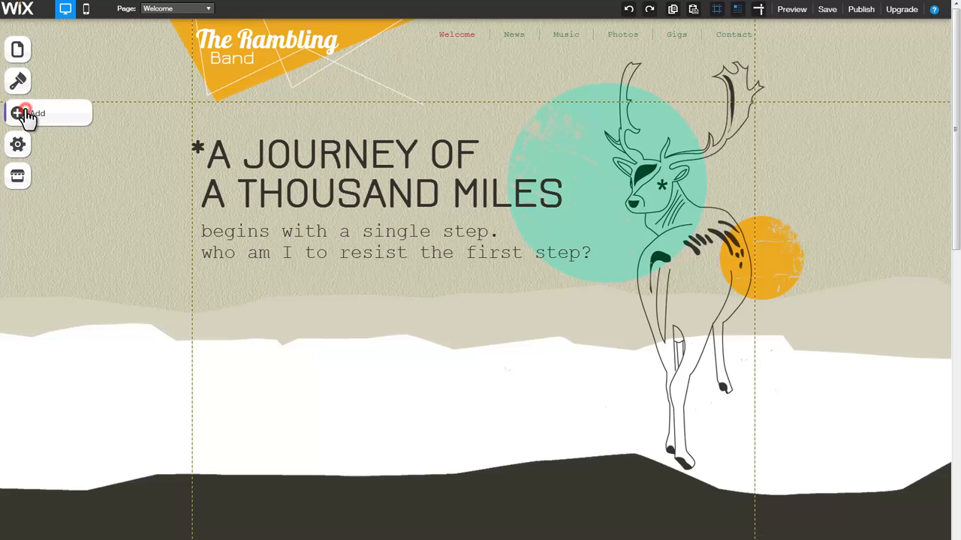
Add a video element from the Media section onto the homepage
{"action": "left_click", "coordinate": [18, 112]}
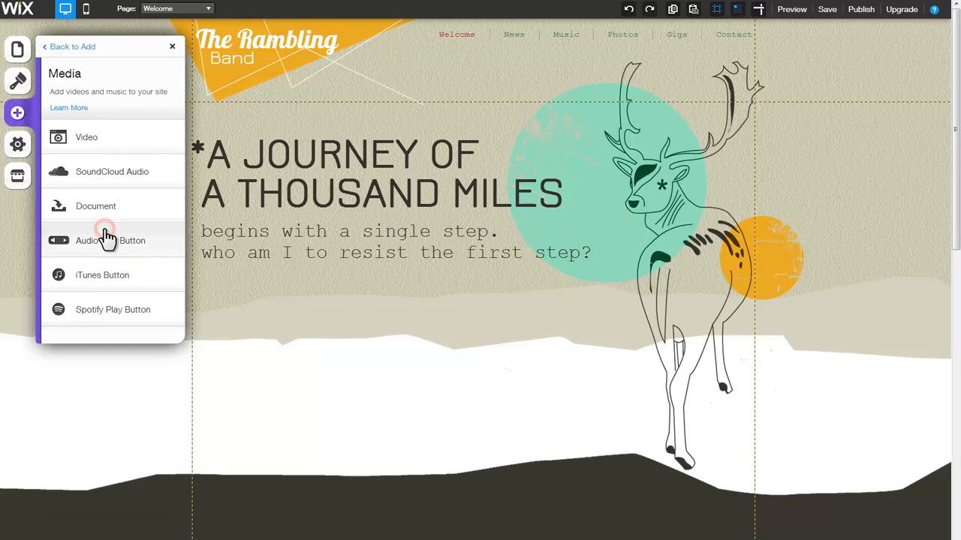
{"action": "left_click", "coordinate": [87, 138]}
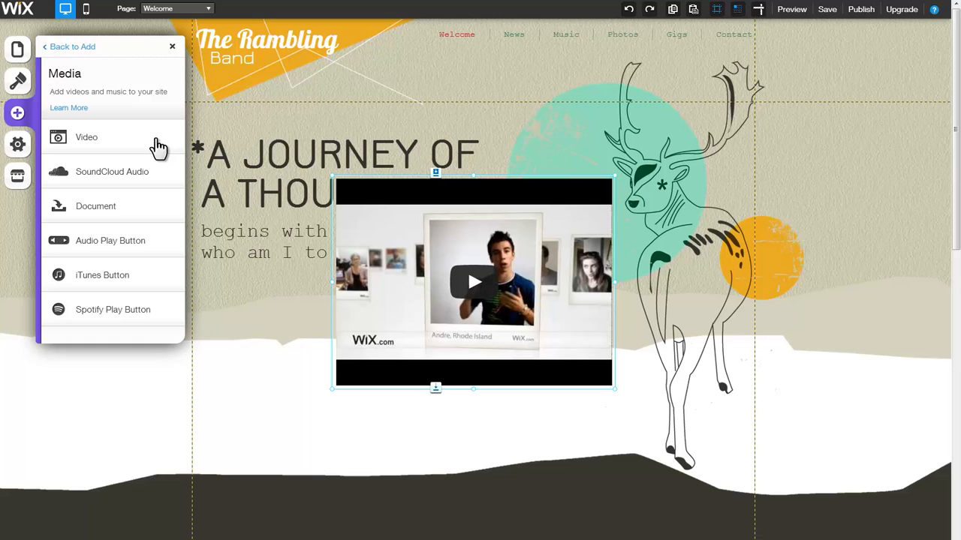
Move the video element down beneath the tagline text
{"action": "left_click_drag", "start_coordinate": [473, 282], "coordinate": [398, 353]}
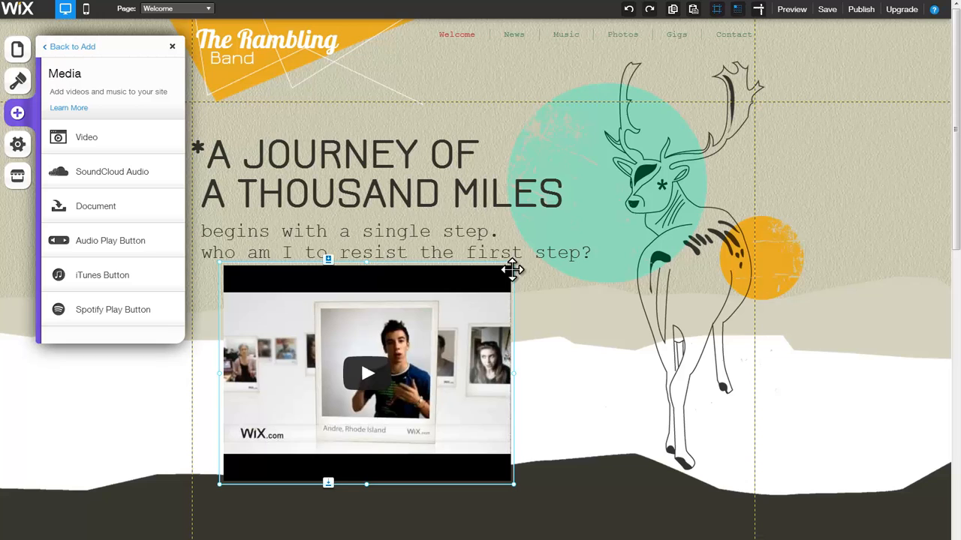
{"action": "mouse_move", "coordinate": [420, 304]}
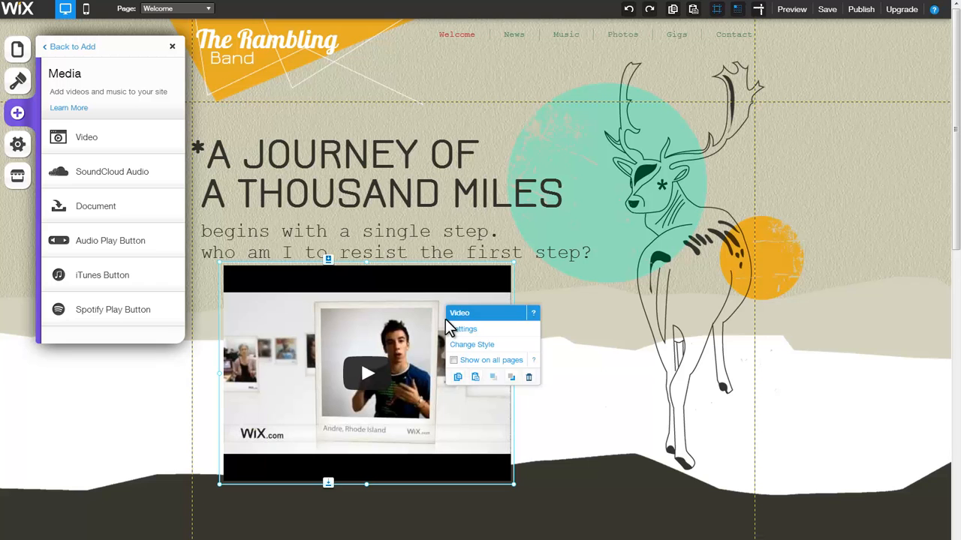
{"action": "left_click", "coordinate": [462, 328]}
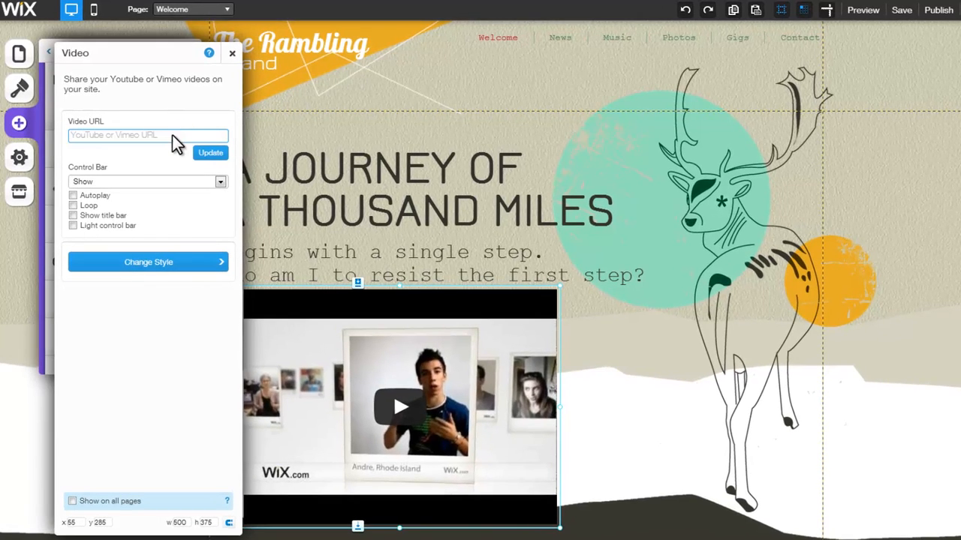
{"action": "type", "text": "https://www.youtube.com/watch?v=aNzCDt2eidg"}
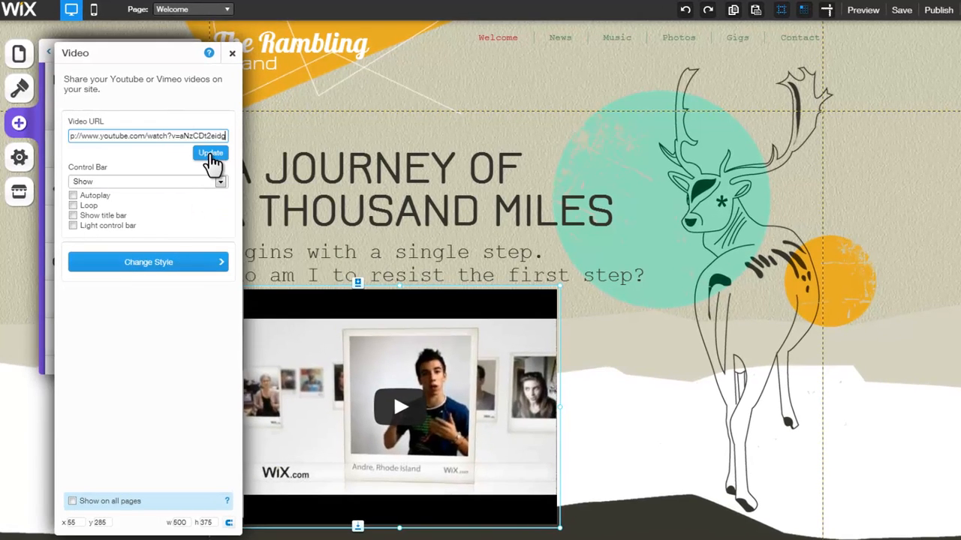
{"action": "left_click", "coordinate": [210, 153]}
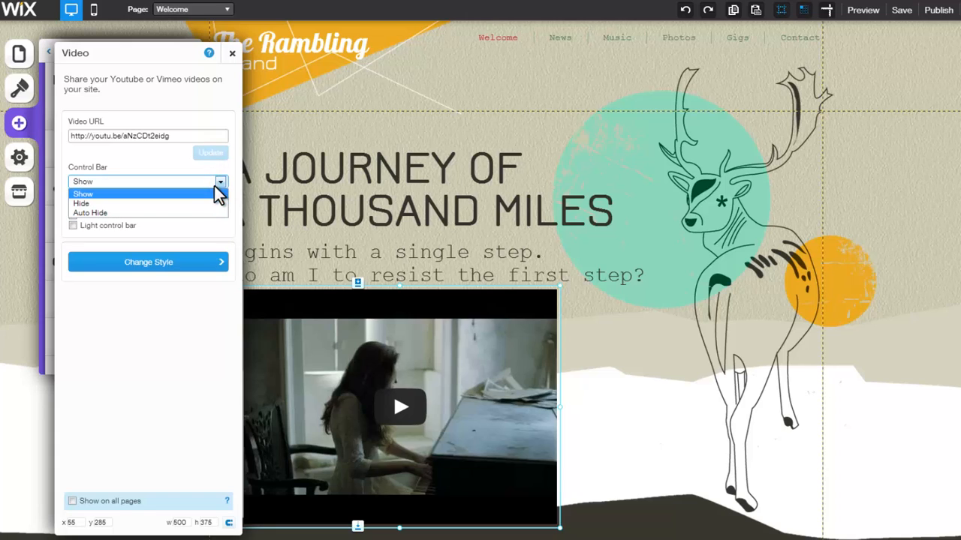
{"action": "mouse_move", "coordinate": [210, 209]}
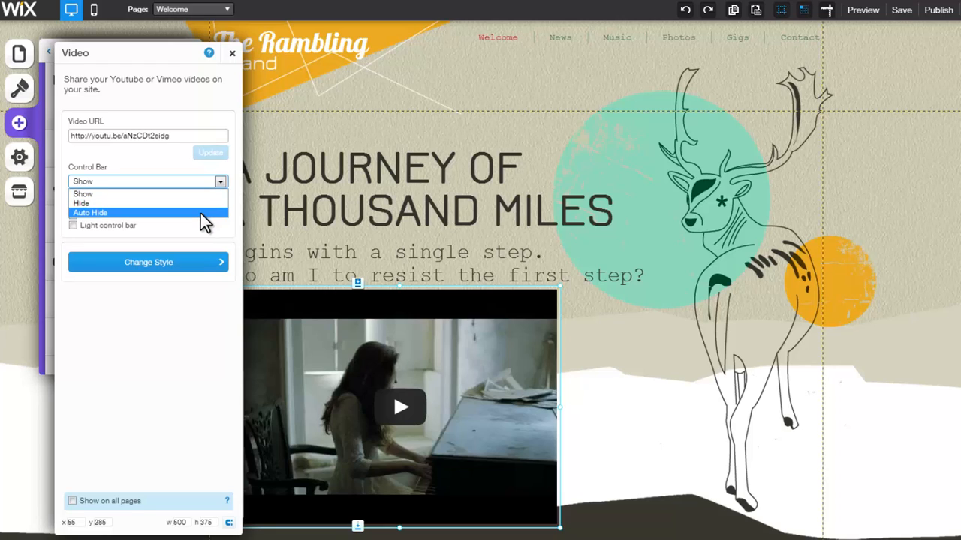
Set the video's control bar to Auto Hide
{"action": "left_click", "coordinate": [90, 213]}
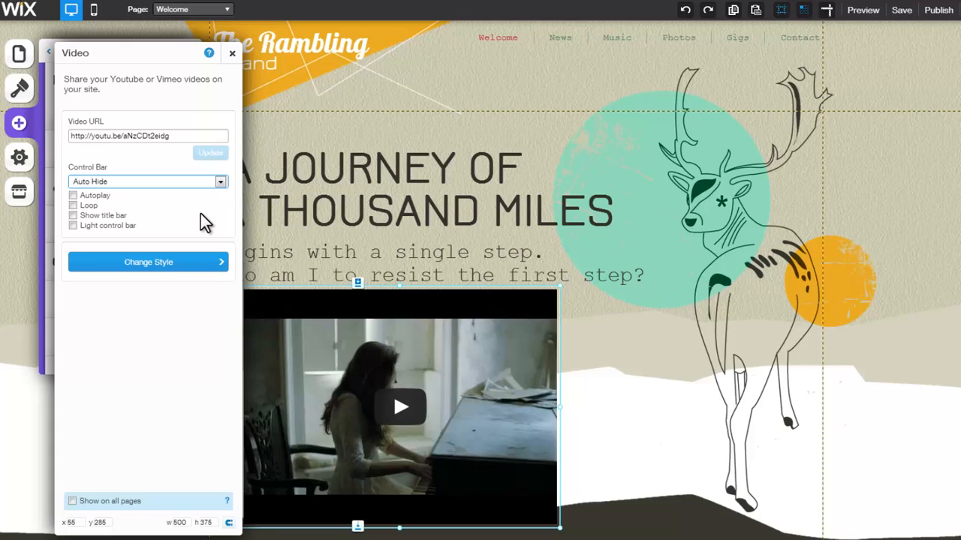
{"action": "mouse_move", "coordinate": [197, 219]}
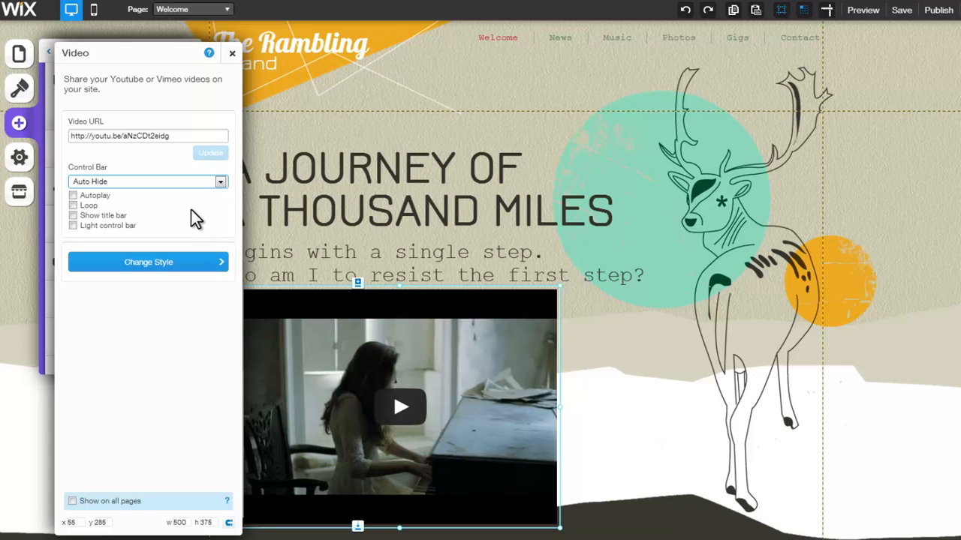
{"action": "left_click", "coordinate": [73, 225]}
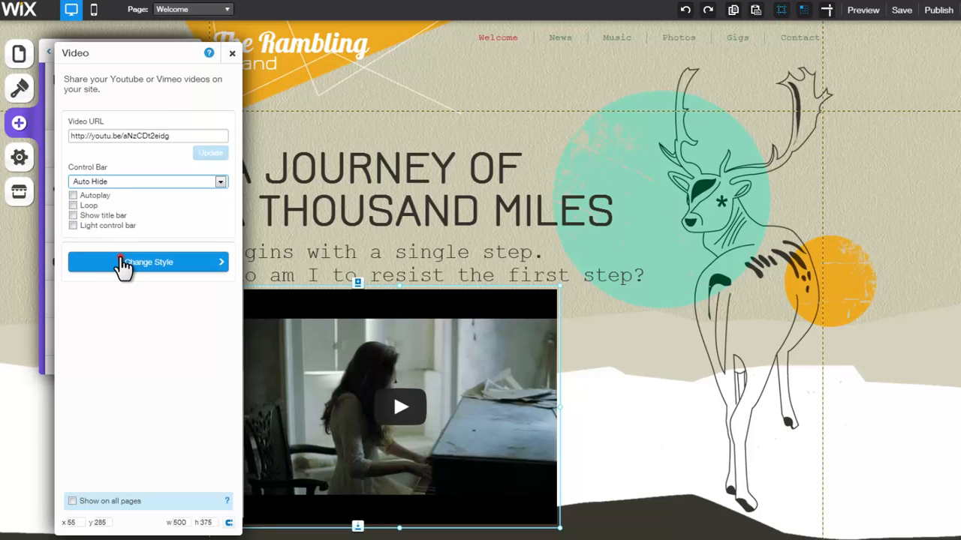
Choose a different frame skin for the video in Advanced Styles and confirm it
{"action": "left_click", "coordinate": [147, 261]}
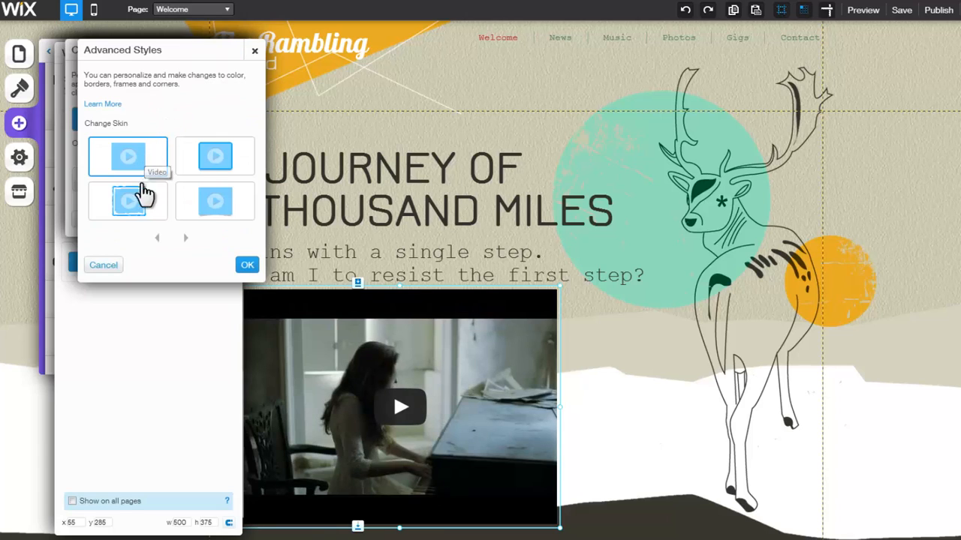
{"action": "left_click", "coordinate": [215, 156]}
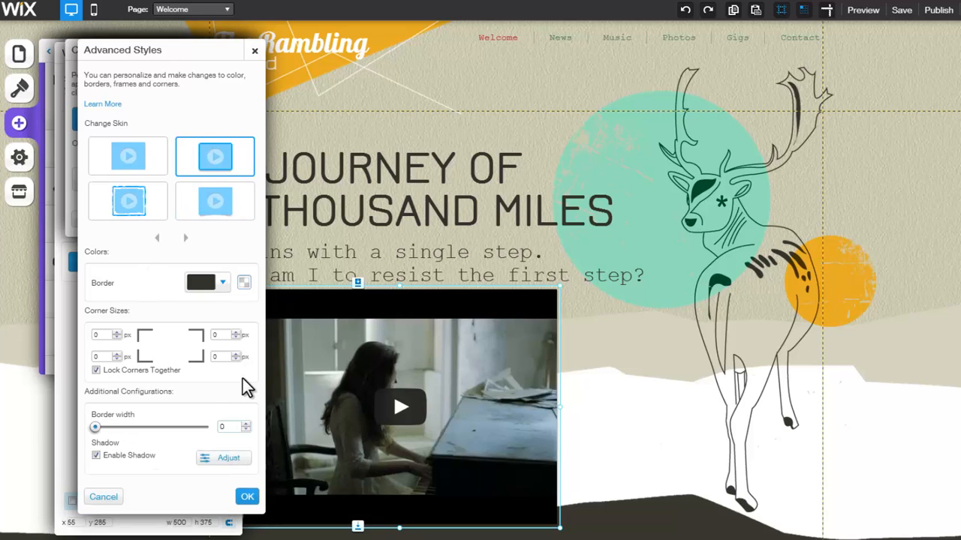
{"action": "left_click", "coordinate": [102, 497]}
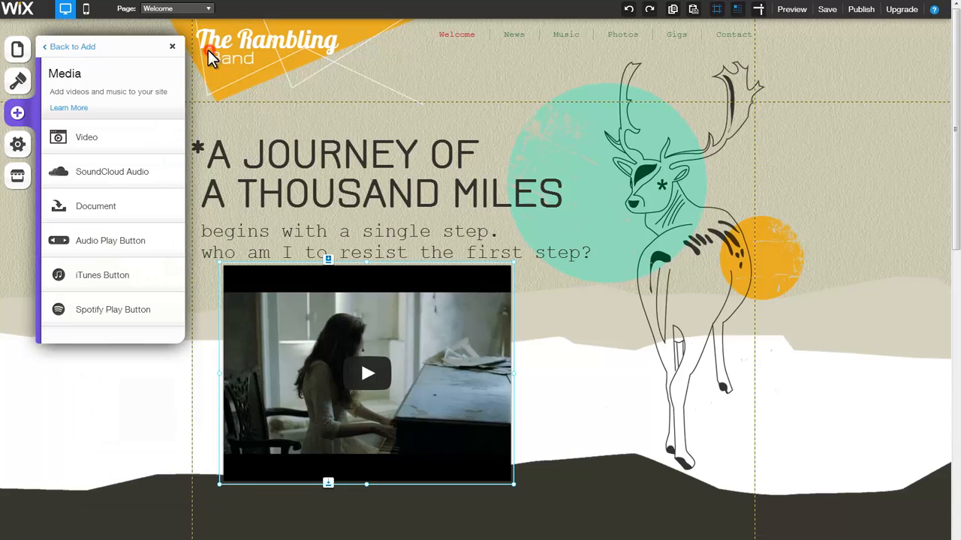
Browse the Apps list and App Market, then close it back to the homepage
{"action": "left_click", "coordinate": [68, 47]}
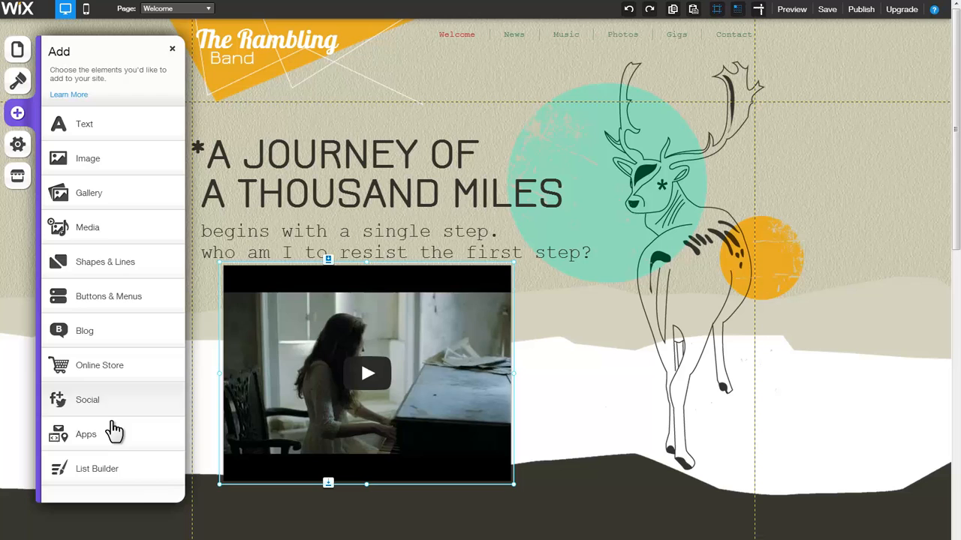
{"action": "left_click", "coordinate": [86, 434]}
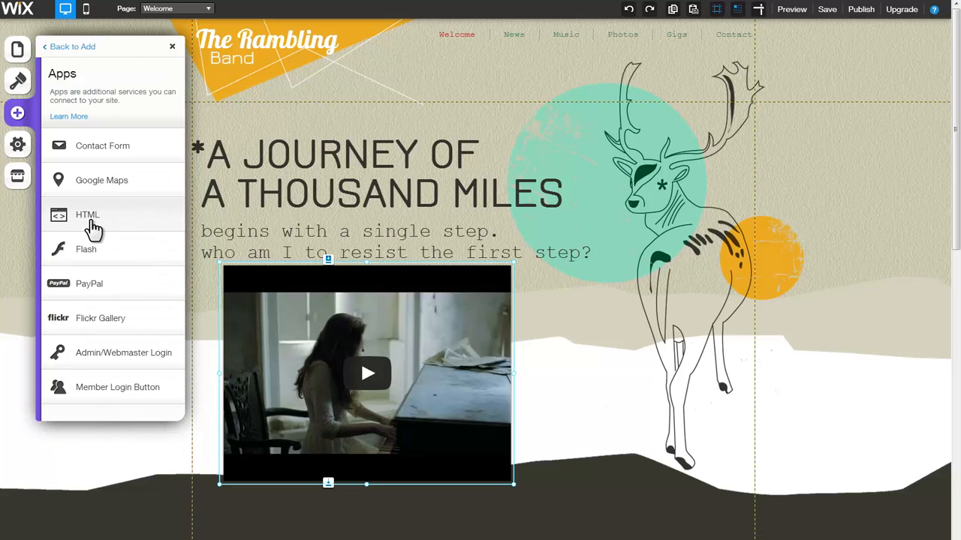
{"action": "mouse_move", "coordinate": [27, 180]}
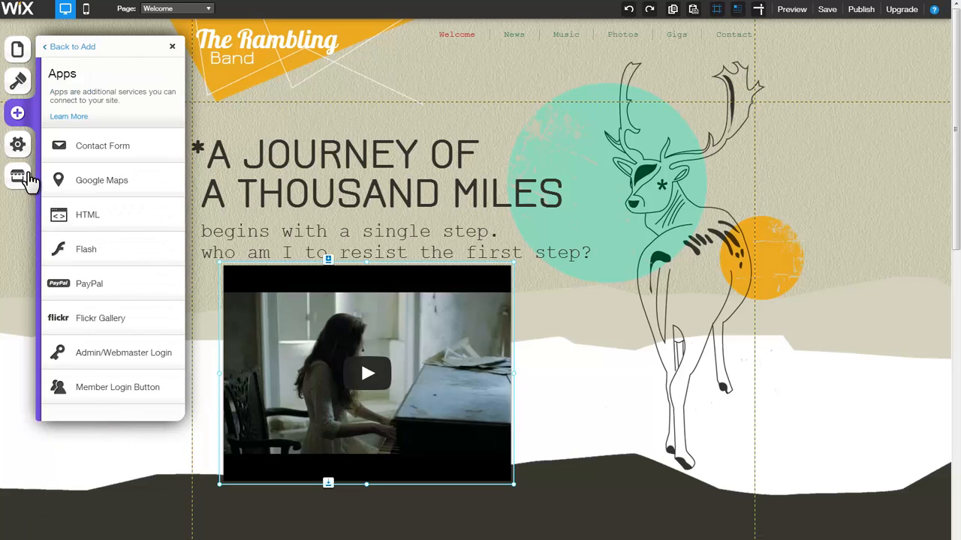
{"action": "left_click", "coordinate": [18, 177]}
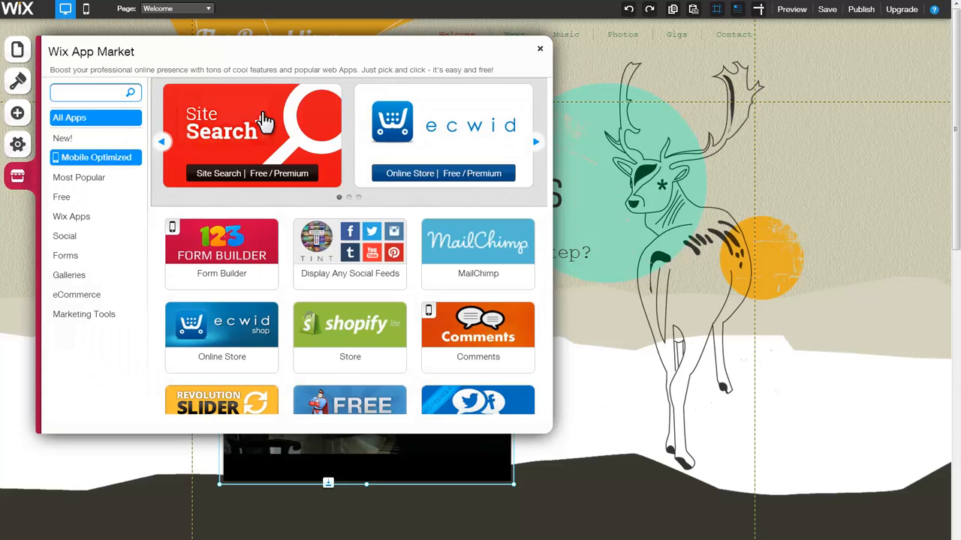
{"action": "left_click", "coordinate": [540, 48]}
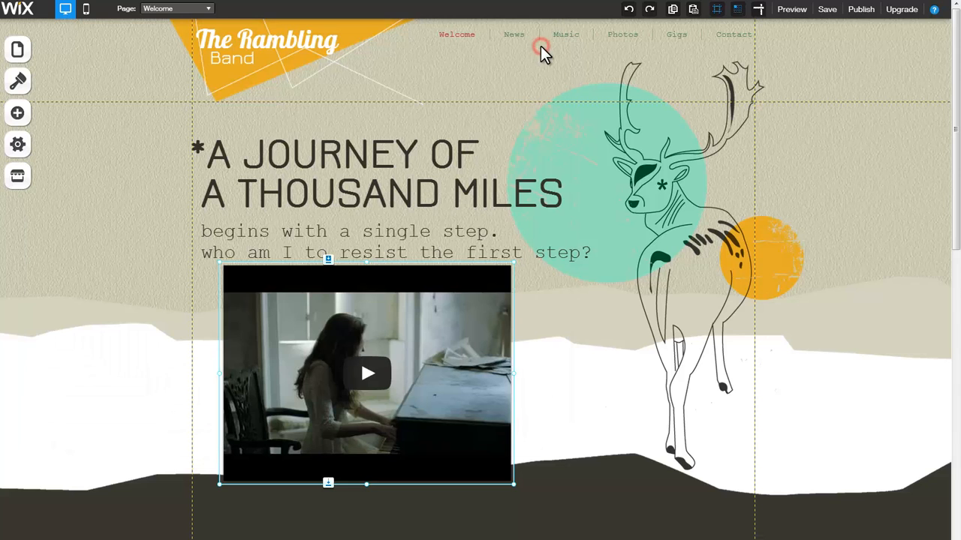